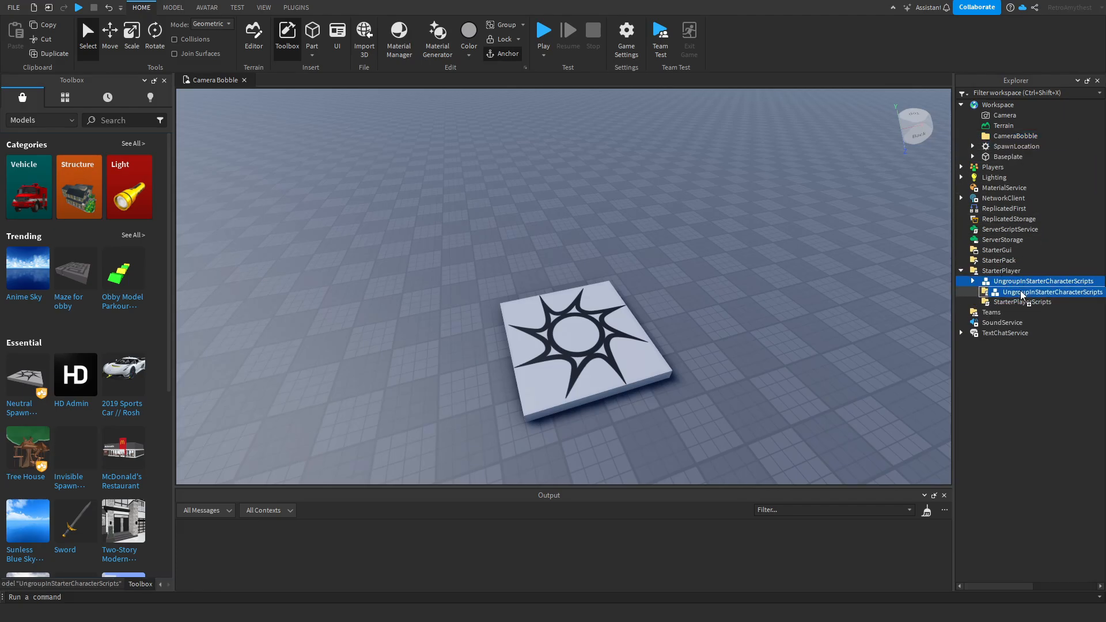
# - Ungroup the UngroupInStarterCharacterScripts model, leaving Camera Bobble under StarterCharacterScripts
pyautogui.rightClick(1040, 292)
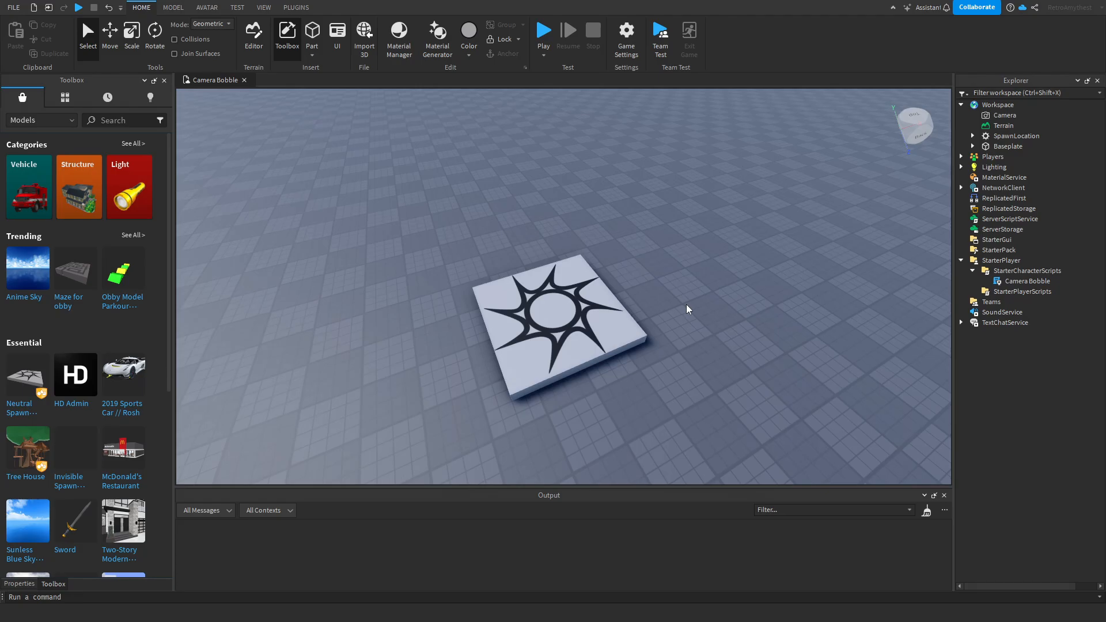
# - Open the Camera Bobble script and highlight the Character property and other code words
pyautogui.doubleClick(1031, 280)
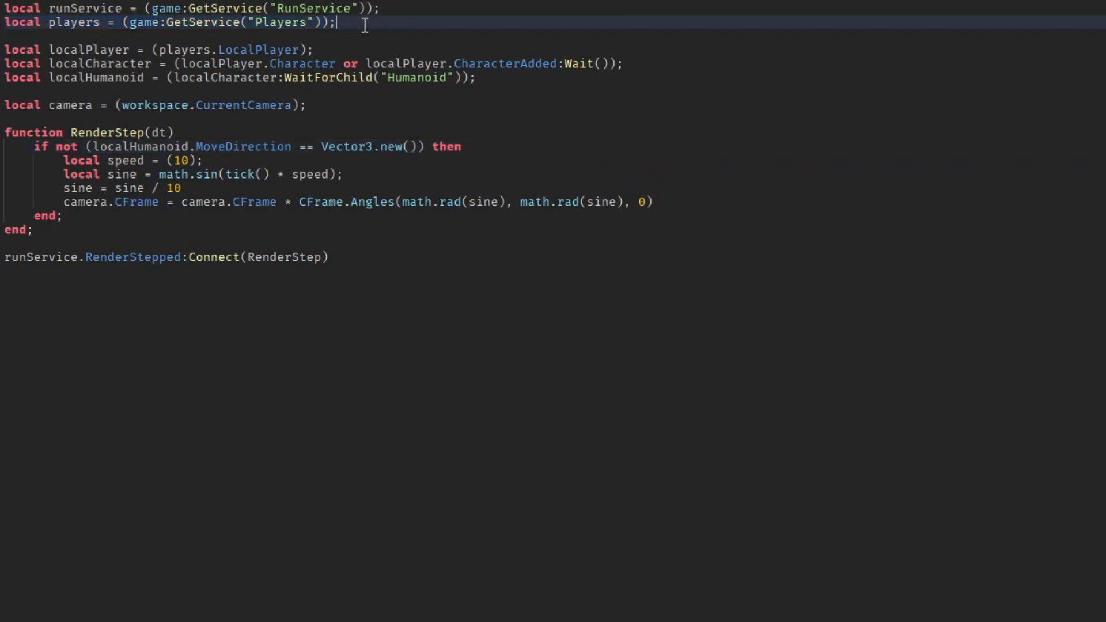
pyautogui.moveTo(158, 38)
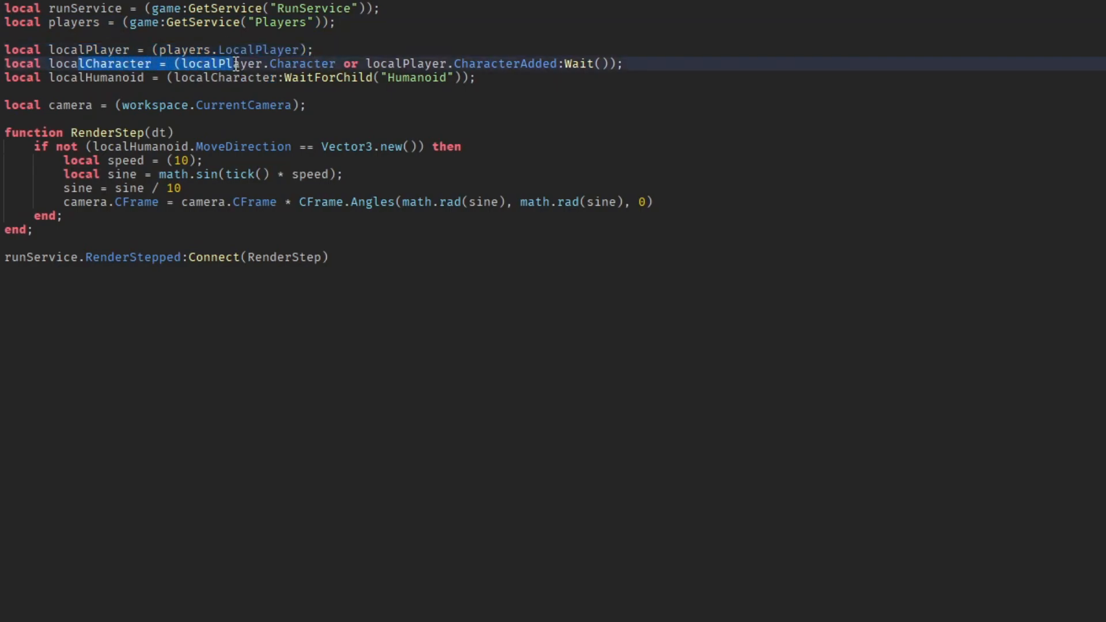
pyautogui.doubleClick(301, 64)
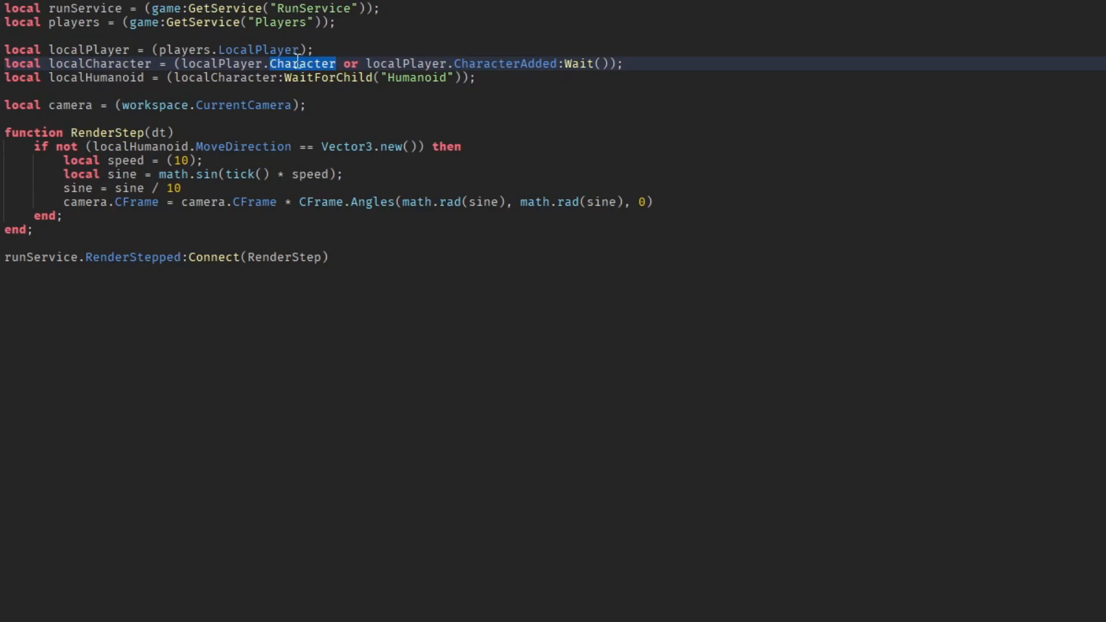
pyautogui.doubleClick(503, 63)
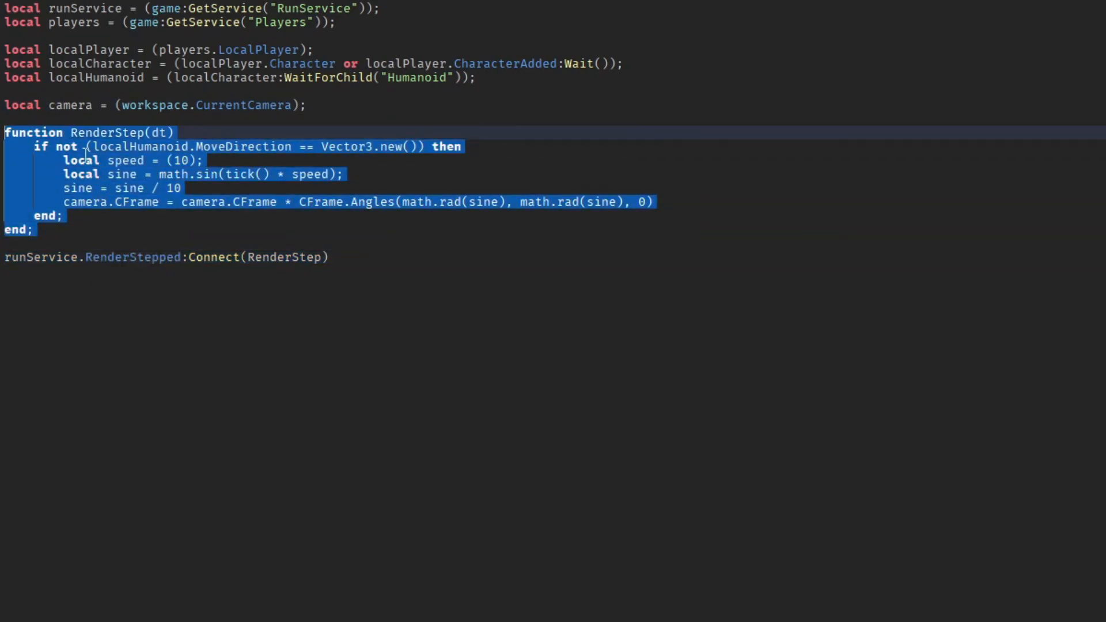
pyautogui.doubleClick(239, 147)
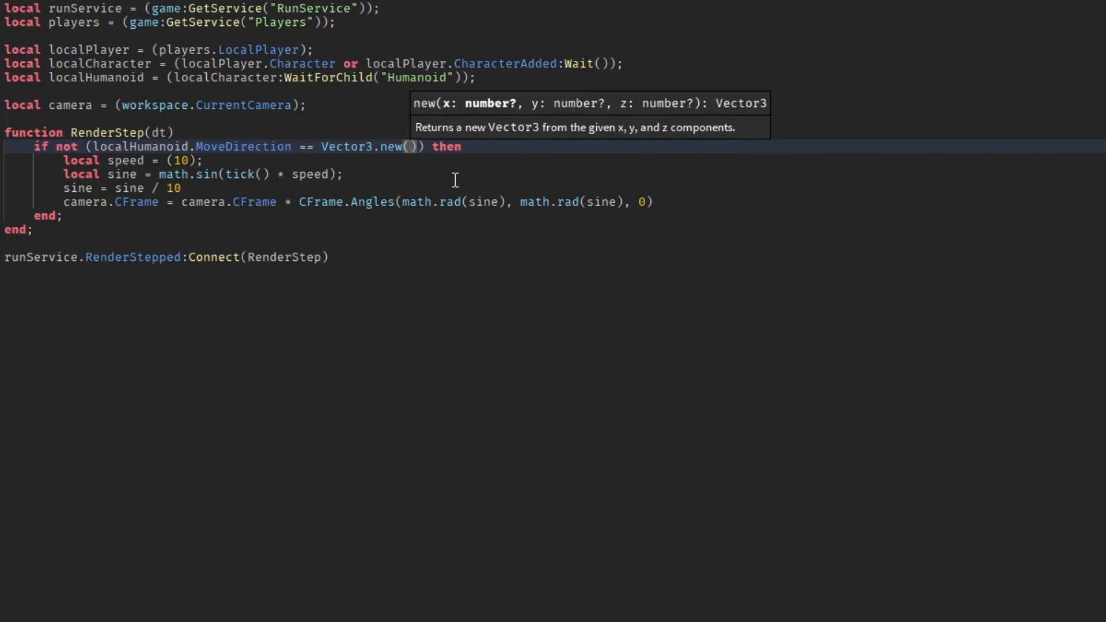
pyautogui.moveTo(103, 179)
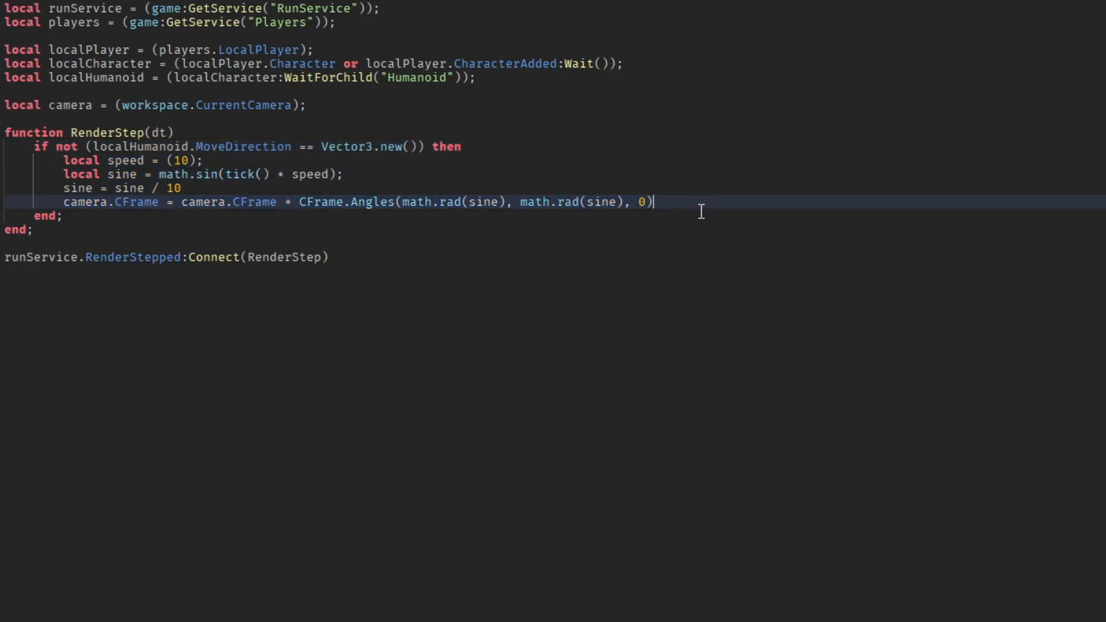
pyautogui.moveTo(415, 196)
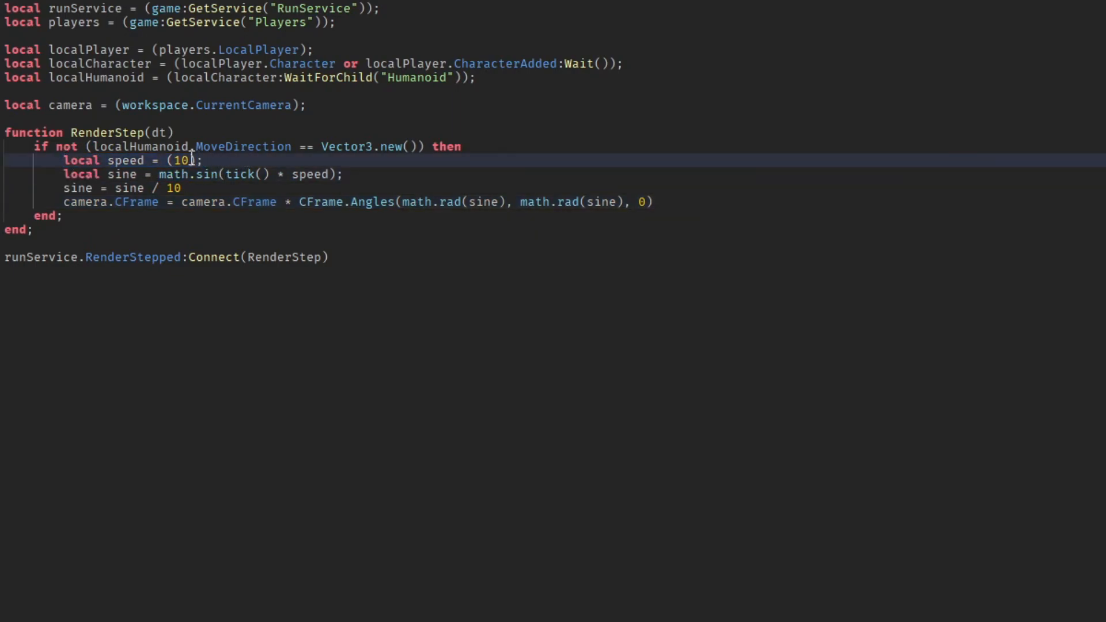
# - Start a playtest of the Camera Bobble place
pyautogui.write('25')
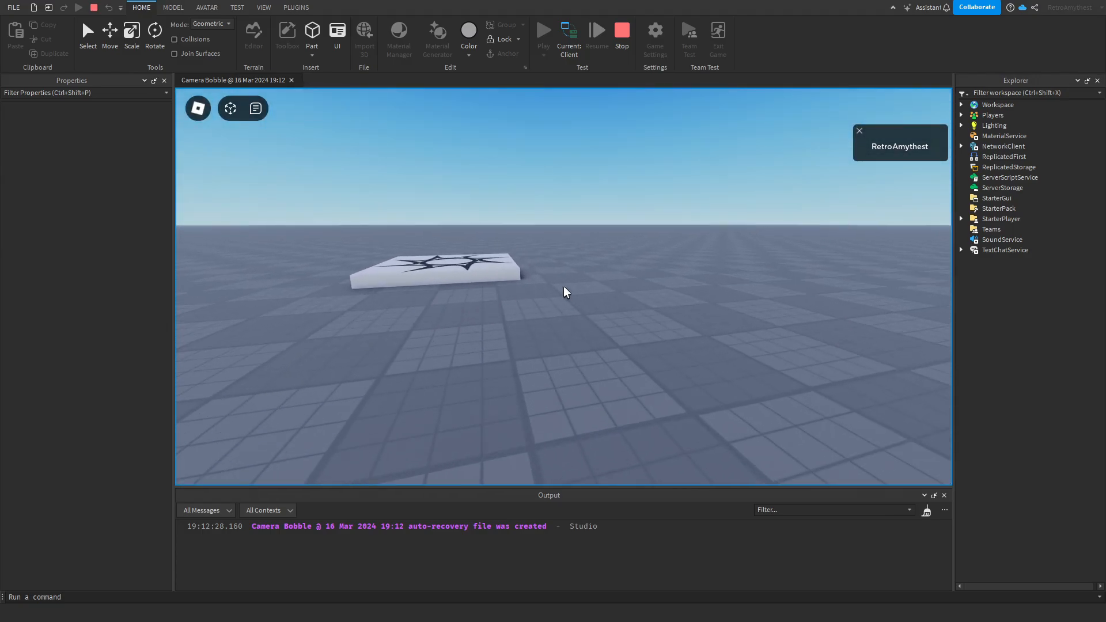
# - Stop the playtest and return to the Camera Bobble place tab in edit mode
pyautogui.click(543, 31)
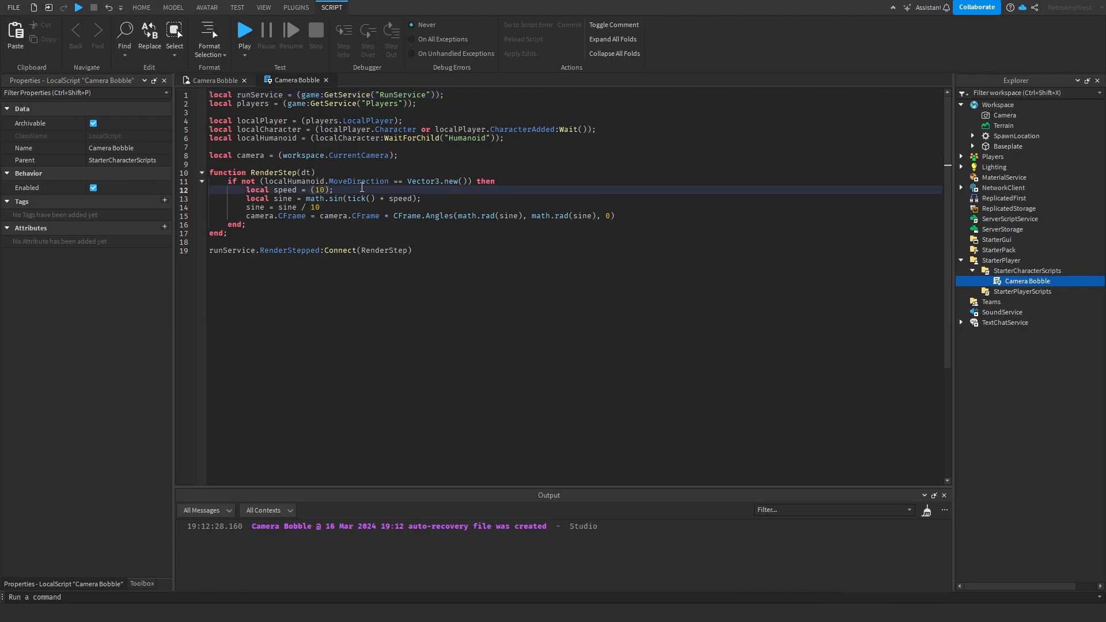
pyautogui.click(140, 6)
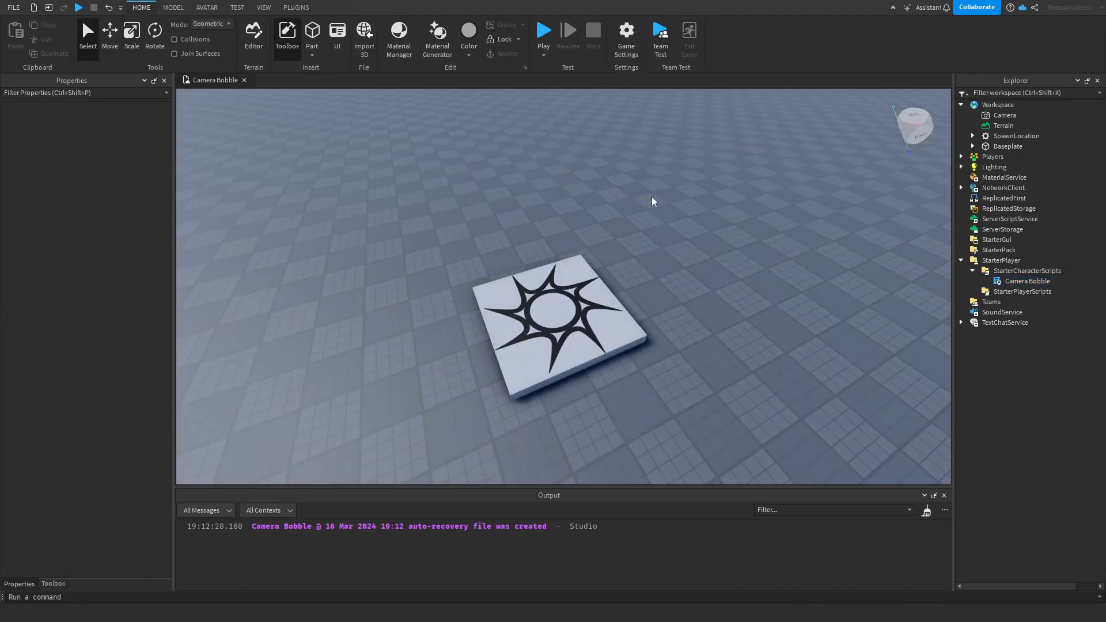